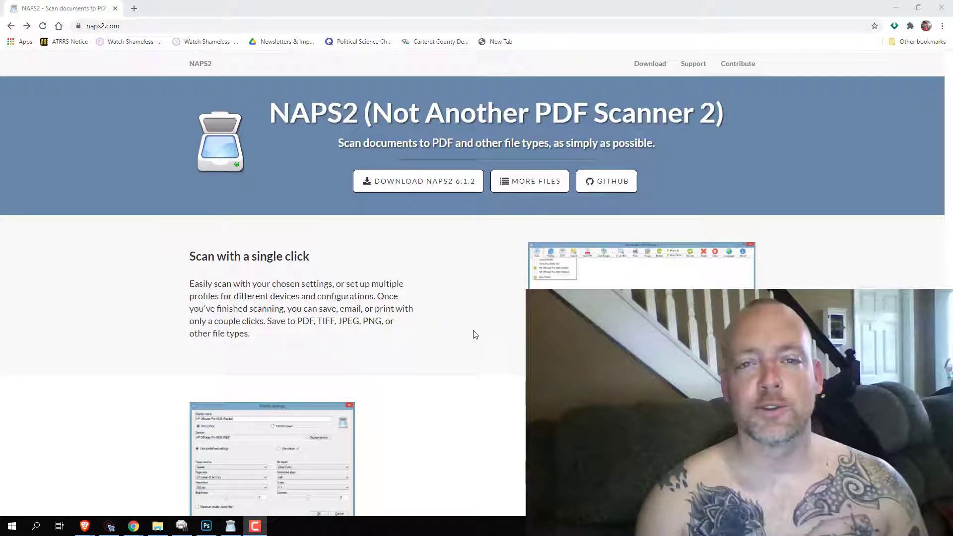
{"action": "mouse_move", "coordinate": [473, 334]}
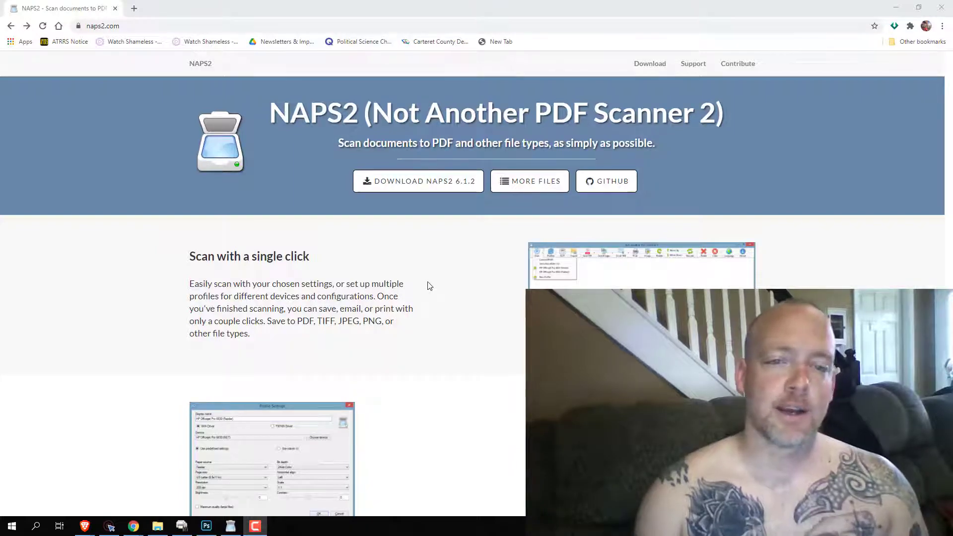
{"action": "mouse_move", "coordinate": [384, 266]}
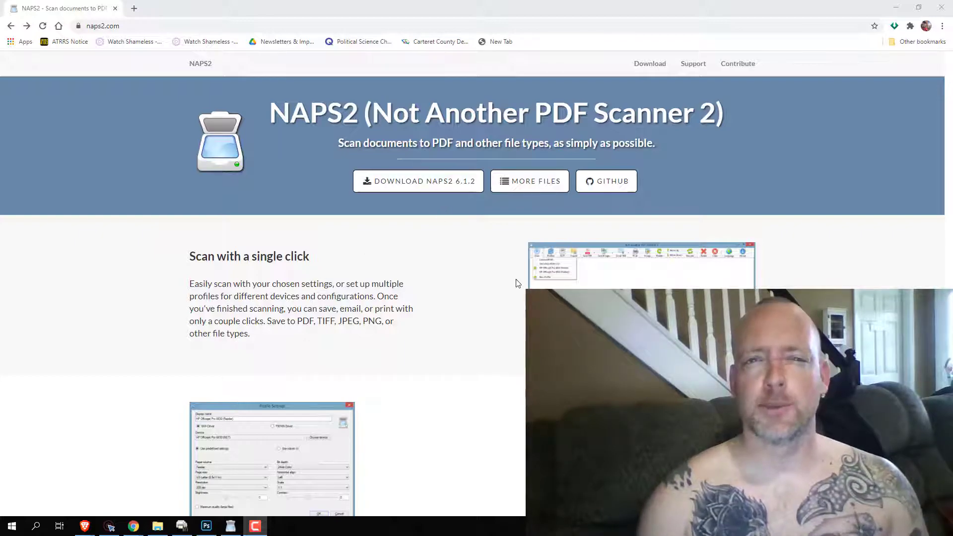
{"action": "mouse_move", "coordinate": [495, 289]}
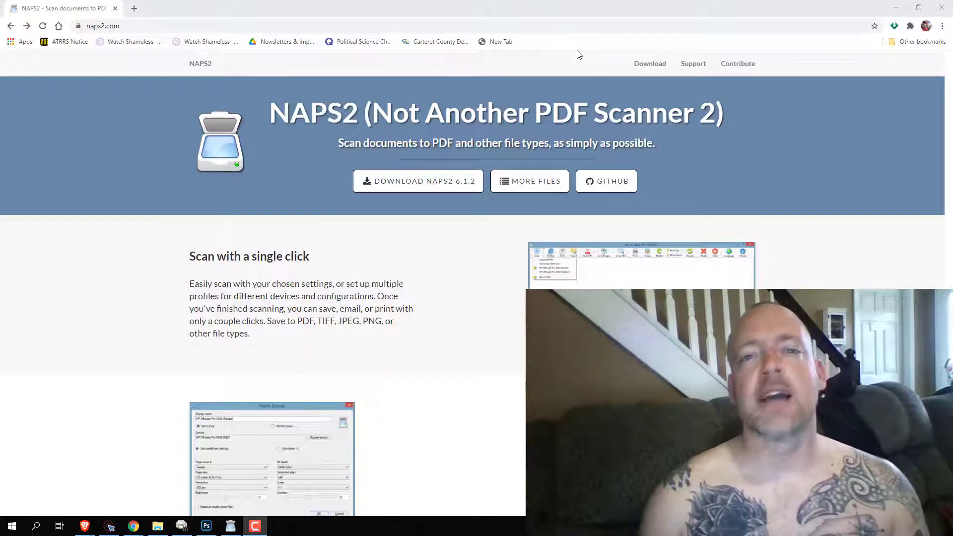
{"action": "mouse_move", "coordinate": [288, 342]}
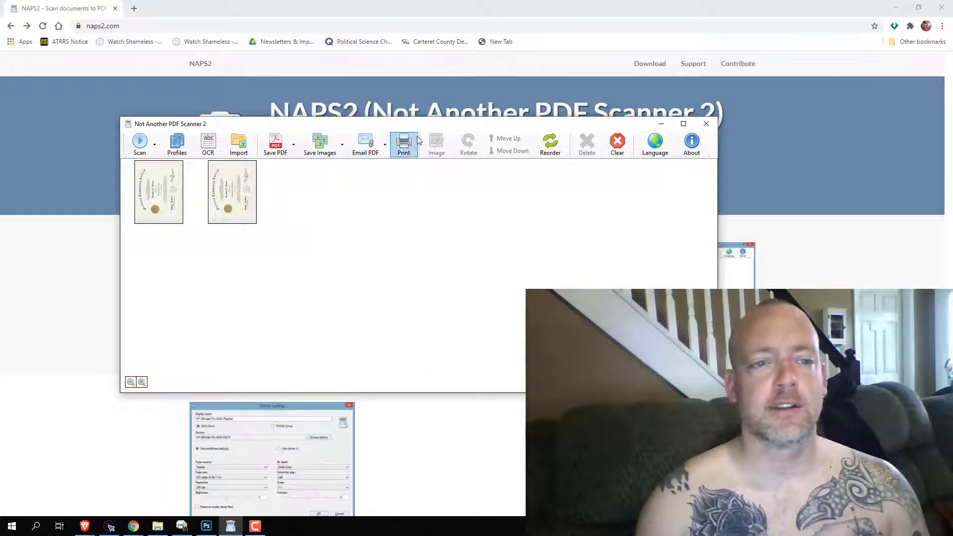
{"action": "mouse_move", "coordinate": [322, 161]}
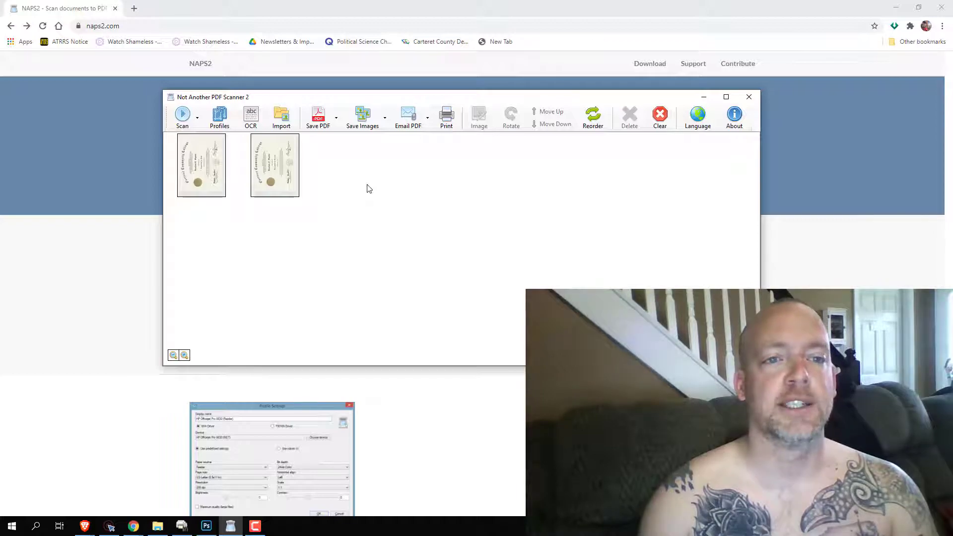
{"action": "mouse_move", "coordinate": [400, 277]}
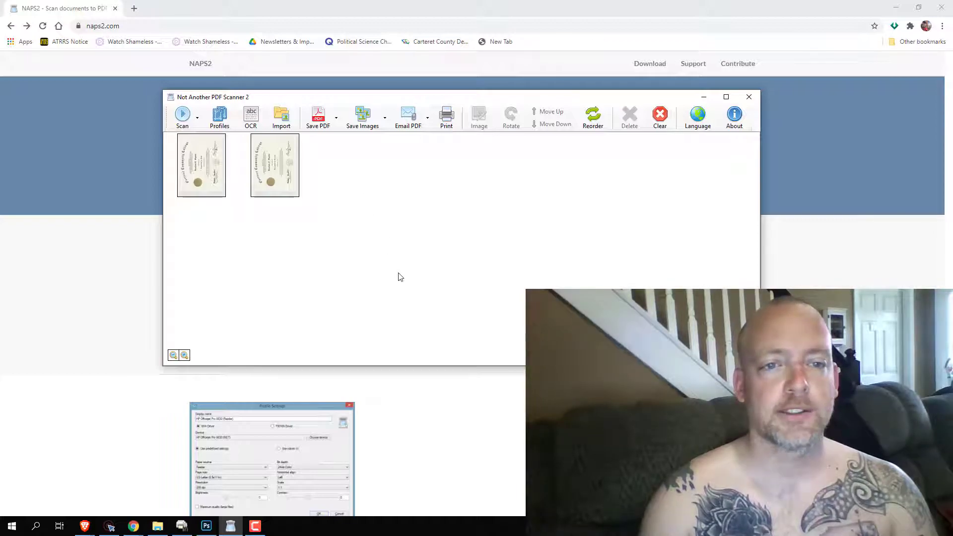
{"action": "mouse_move", "coordinate": [315, 138]}
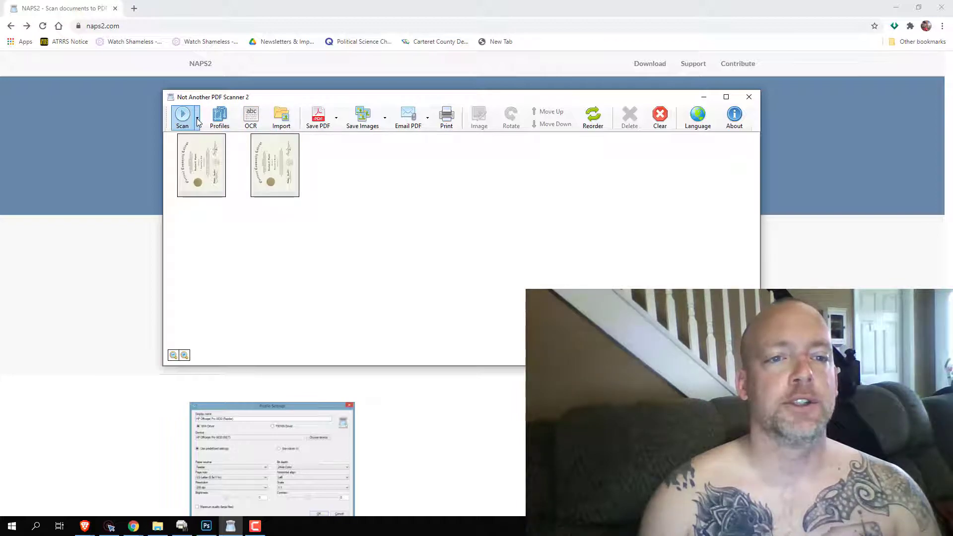
{"action": "mouse_move", "coordinate": [198, 123]}
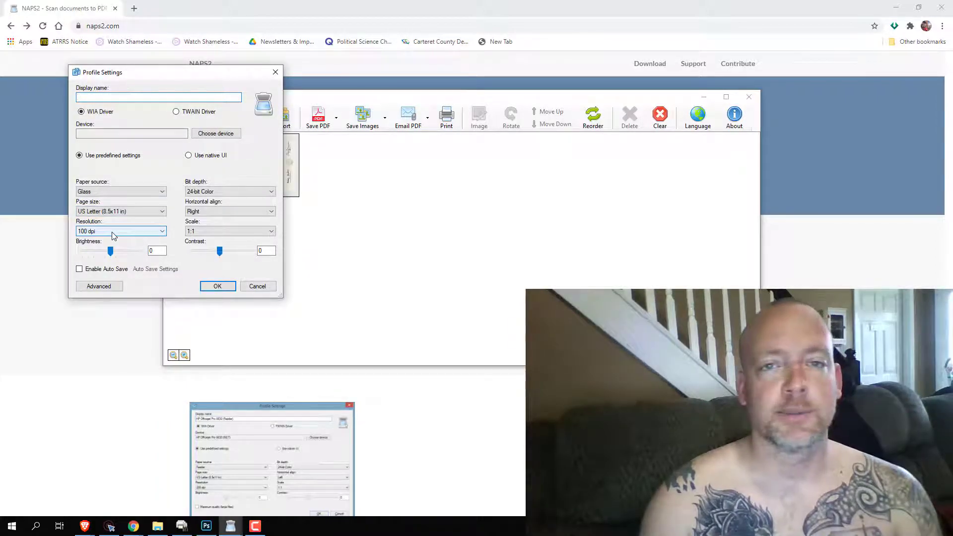
Bring up the Profile Settings form showing default paper size, resolution and colour options
{"action": "left_click", "coordinate": [161, 231]}
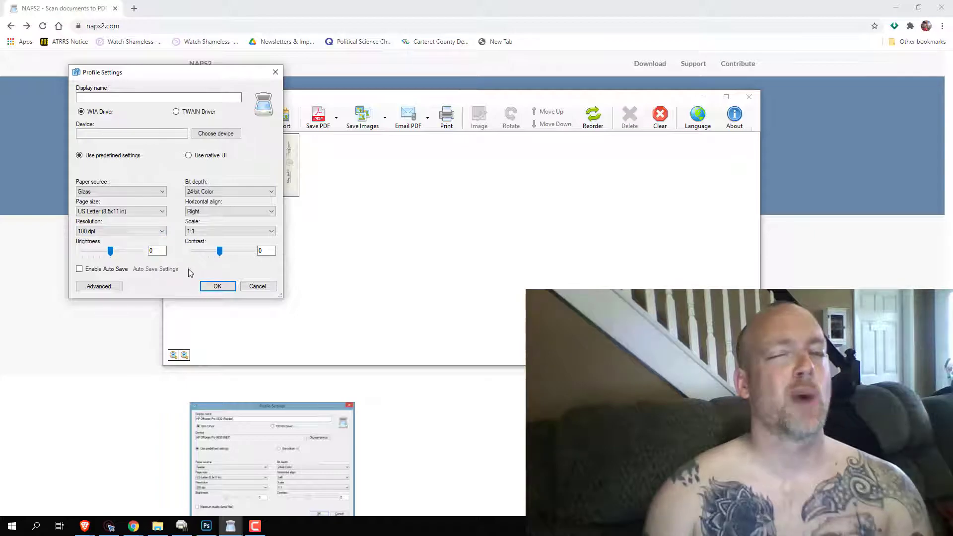
{"action": "mouse_move", "coordinate": [258, 297]}
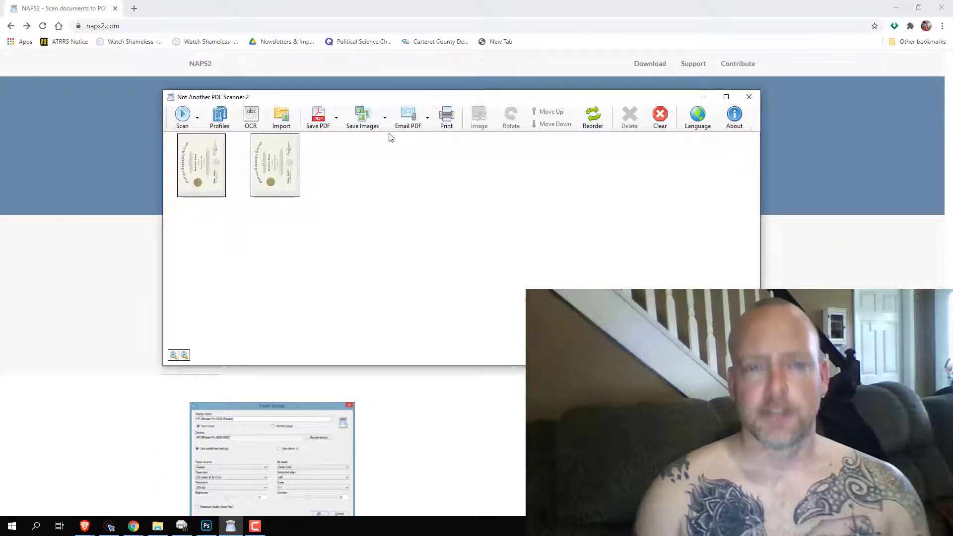
{"action": "mouse_move", "coordinate": [393, 165]}
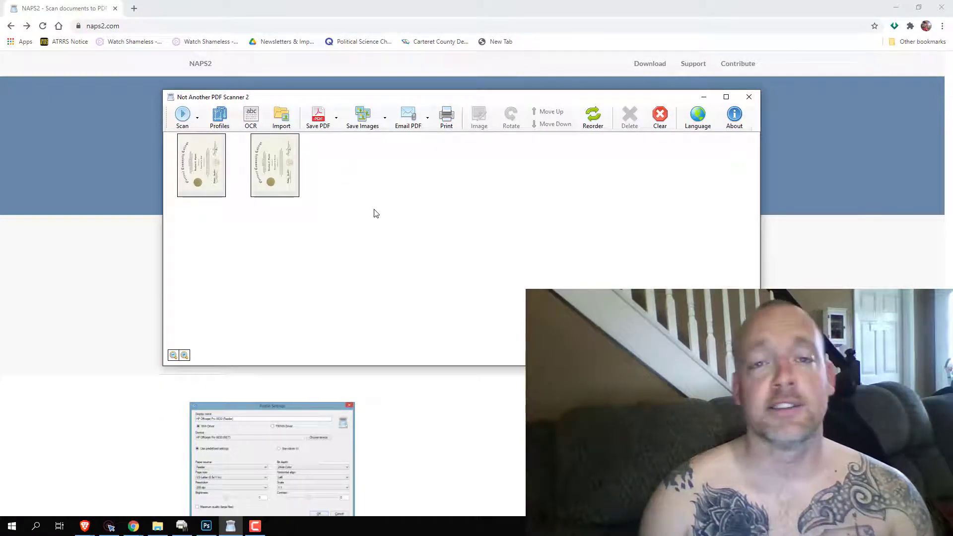
{"action": "mouse_move", "coordinate": [269, 401]}
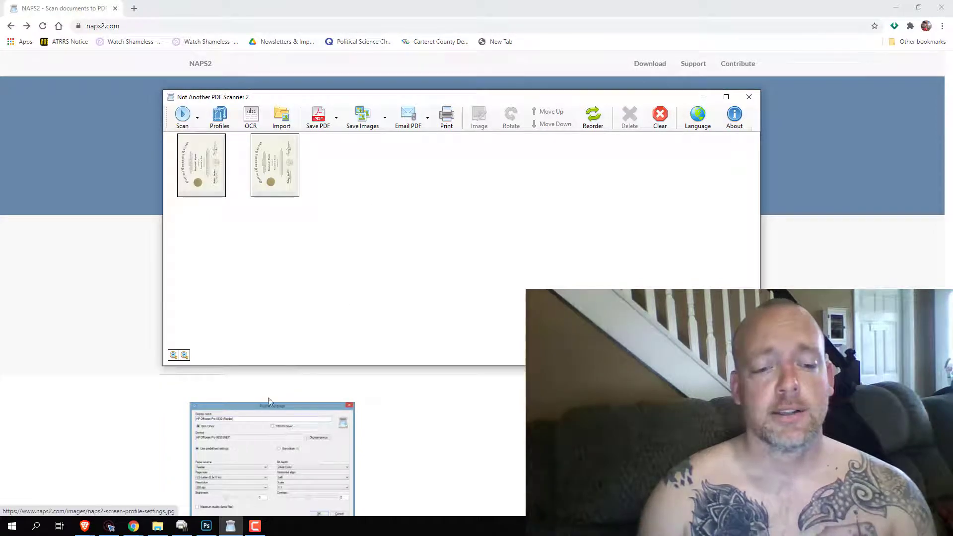